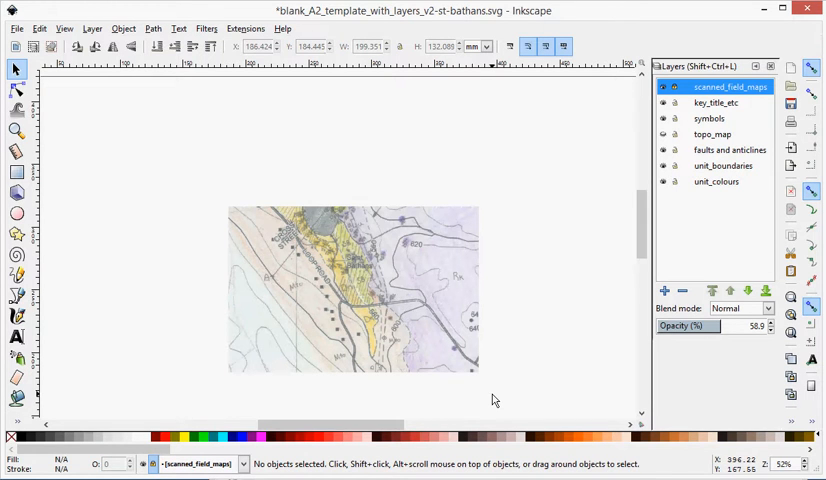
Step: Zoom into the scanned map and switch to the Bezier (Pen) tool for tracing
{"action": "left_click", "coordinate": [662, 134]}
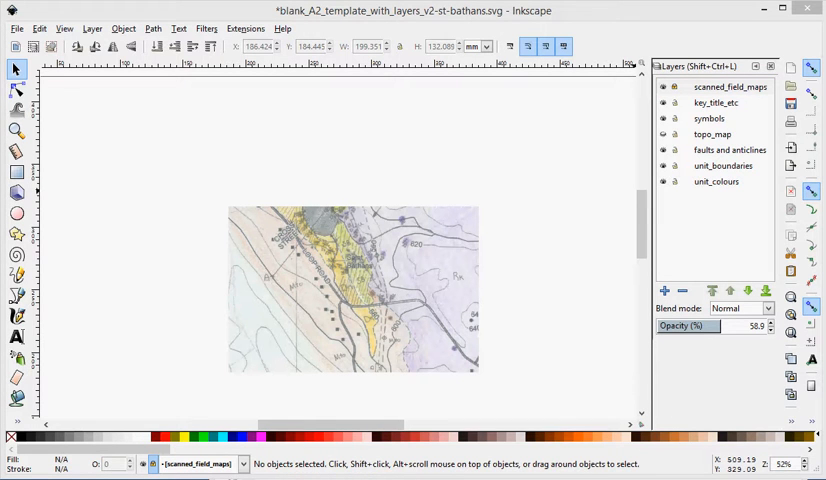
{"action": "mouse_move", "coordinate": [464, 272]}
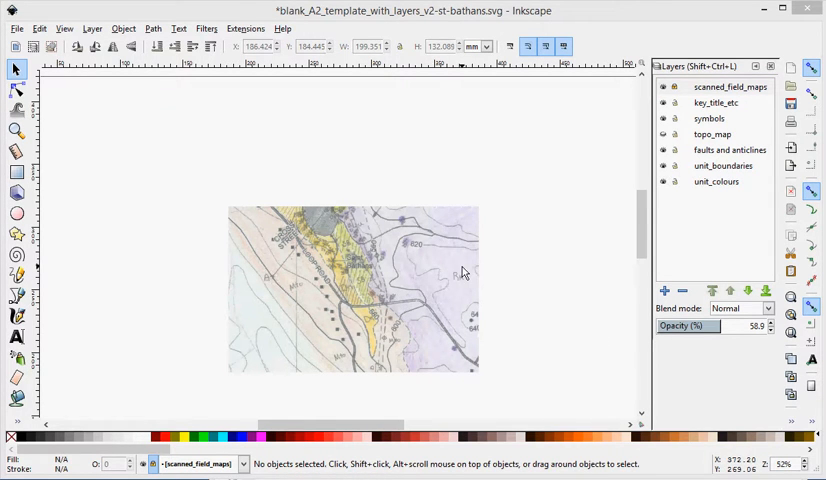
{"action": "mouse_move", "coordinate": [400, 344]}
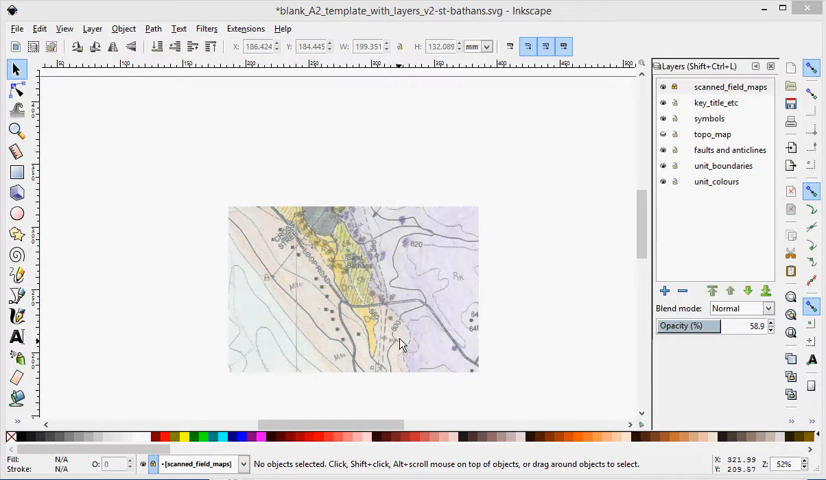
{"action": "mouse_move", "coordinate": [376, 304]}
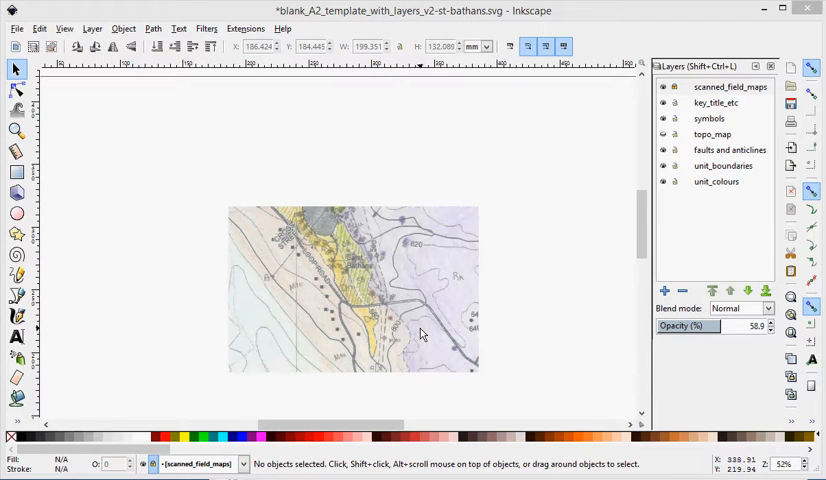
{"action": "mouse_move", "coordinate": [428, 348]}
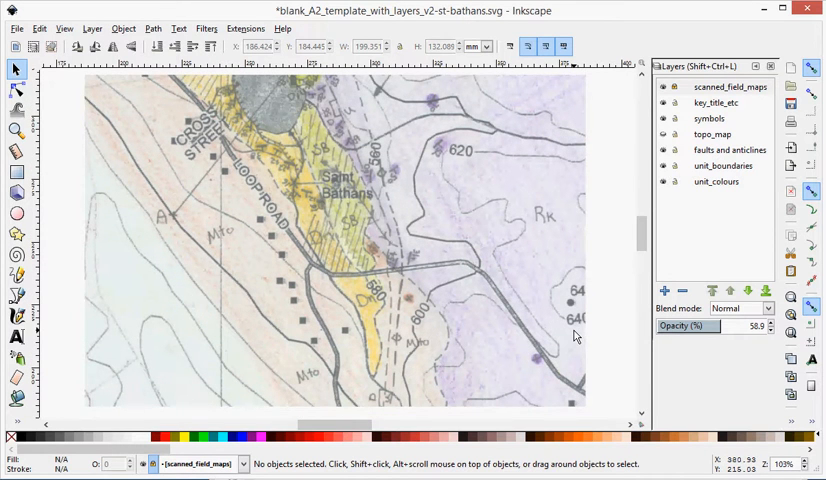
{"action": "mouse_move", "coordinate": [500, 318]}
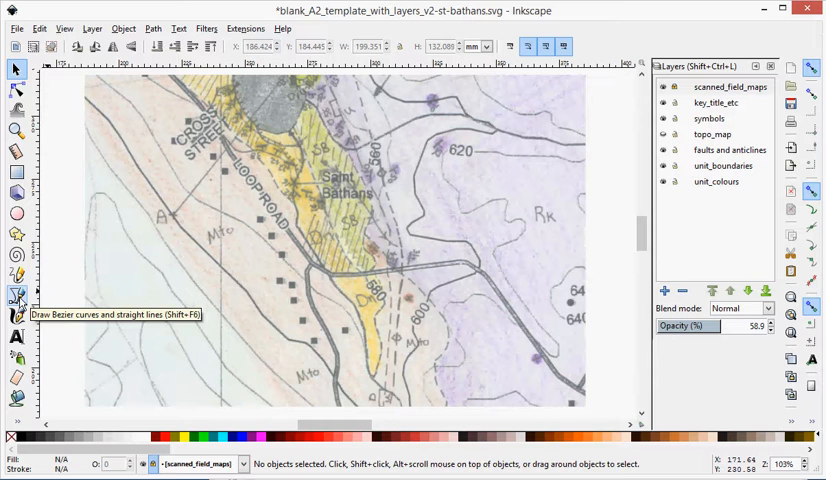
{"action": "left_click", "coordinate": [14, 294]}
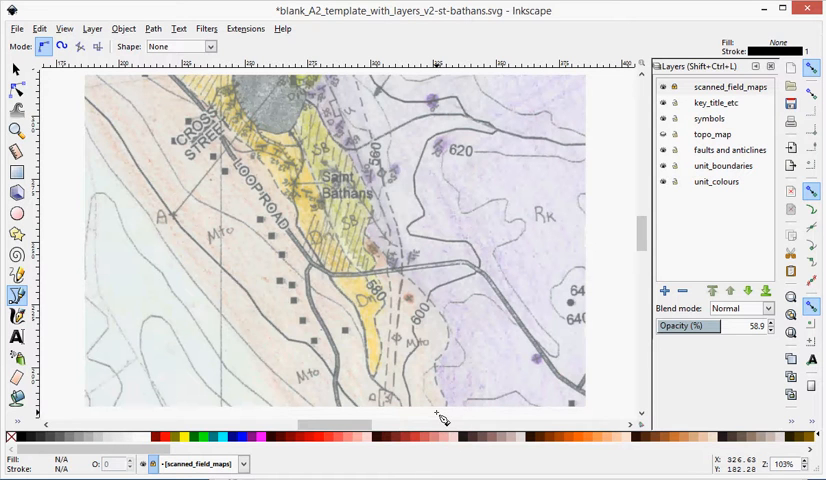
{"action": "mouse_move", "coordinate": [448, 420]}
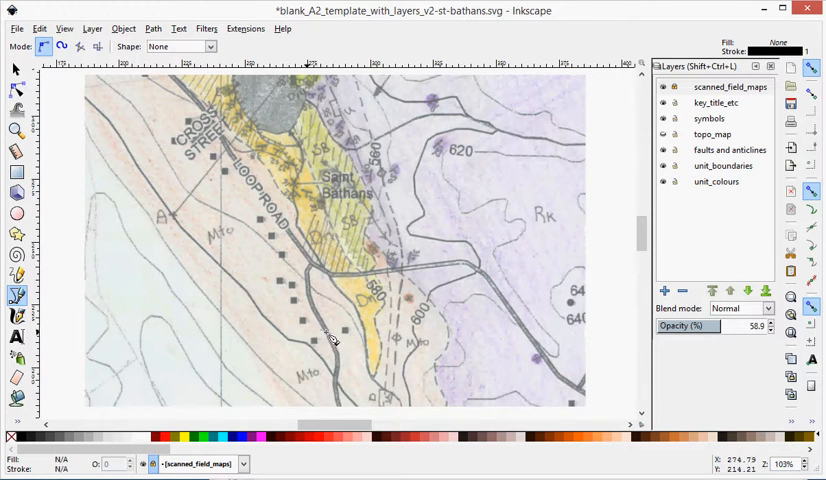
{"action": "mouse_move", "coordinate": [448, 420]}
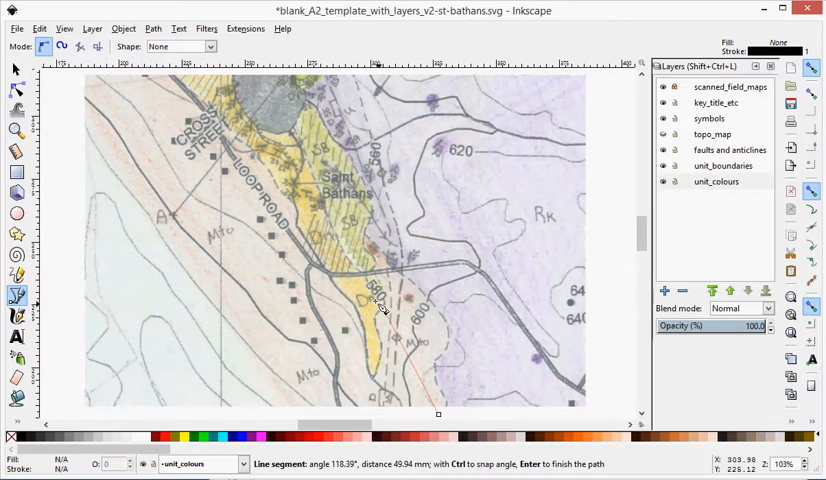
{"action": "mouse_move", "coordinate": [228, 76]}
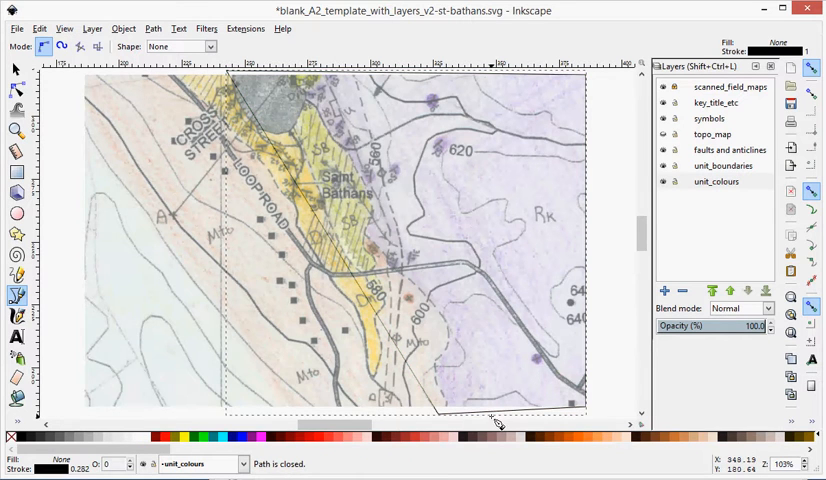
{"action": "mouse_move", "coordinate": [498, 426]}
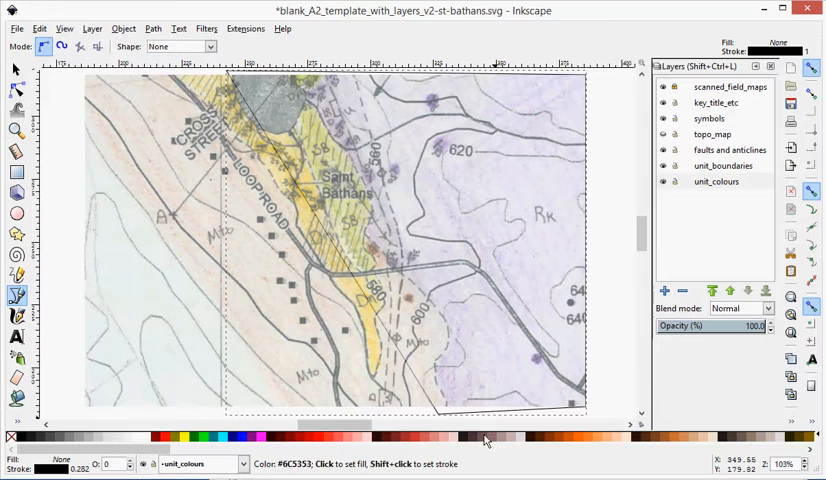
{"action": "mouse_move", "coordinate": [426, 440]}
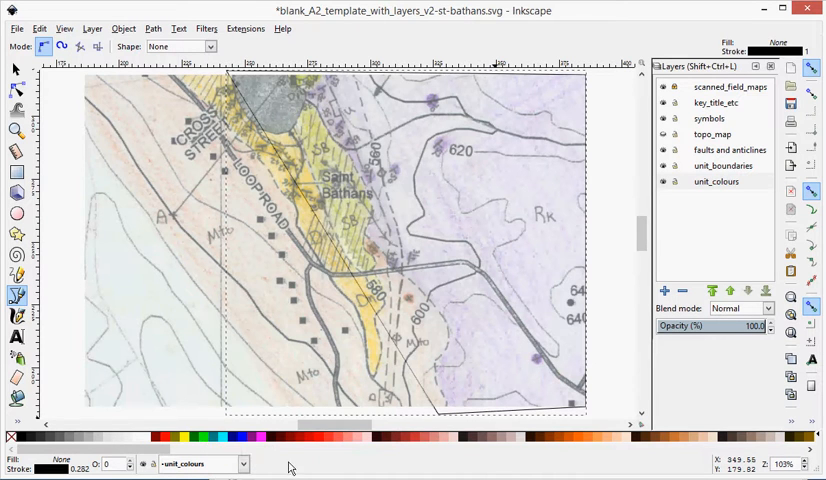
{"action": "mouse_move", "coordinate": [204, 436]}
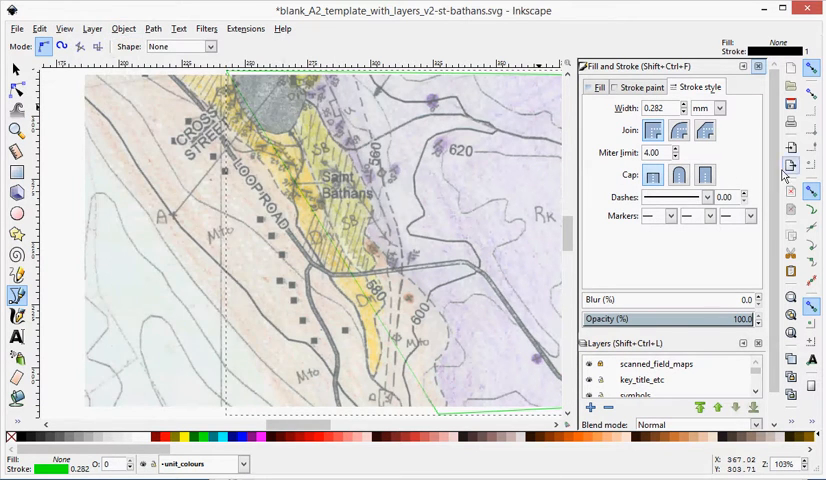
Step: Raise the green outline's stroke width to a thicker line in Fill and Stroke
{"action": "left_click", "coordinate": [672, 108]}
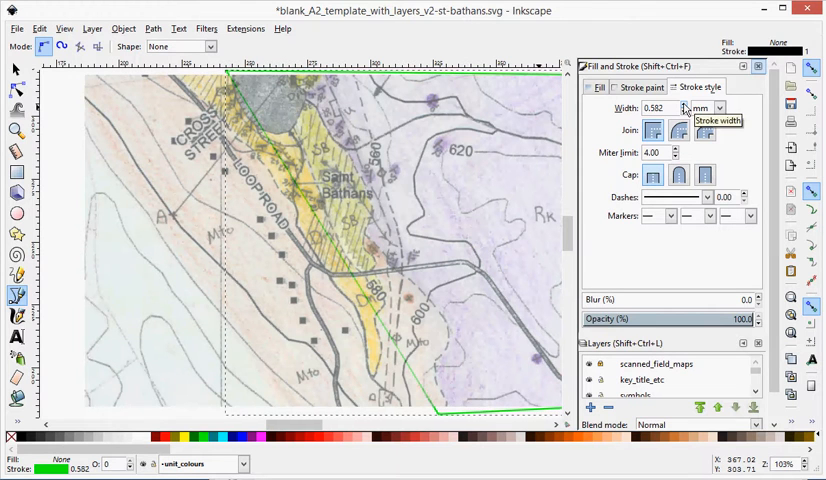
{"action": "left_click", "coordinate": [682, 104]}
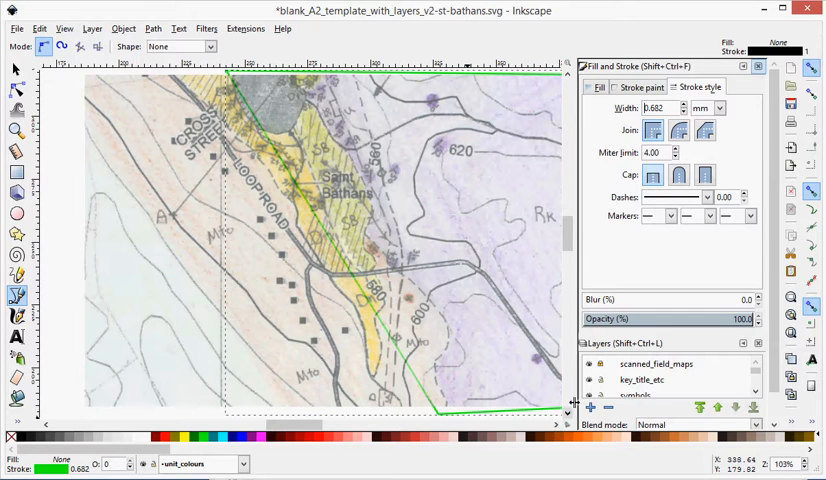
{"action": "left_click", "coordinate": [760, 64]}
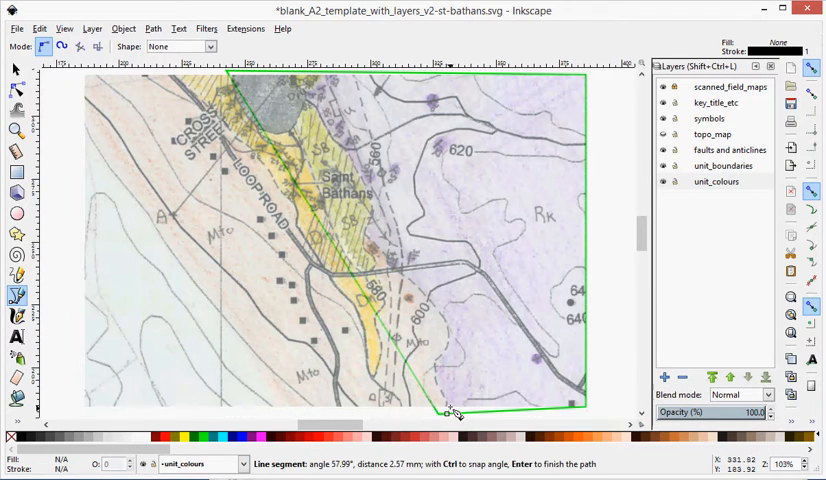
{"action": "mouse_move", "coordinate": [444, 400]}
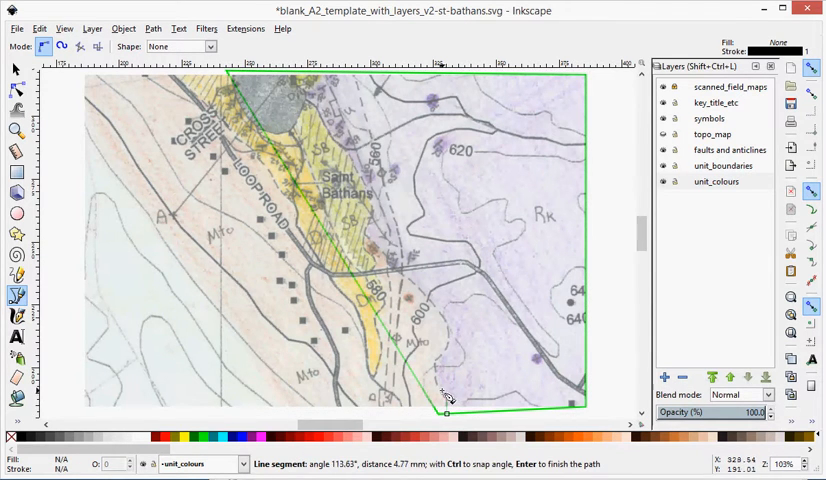
{"action": "mouse_move", "coordinate": [436, 368]}
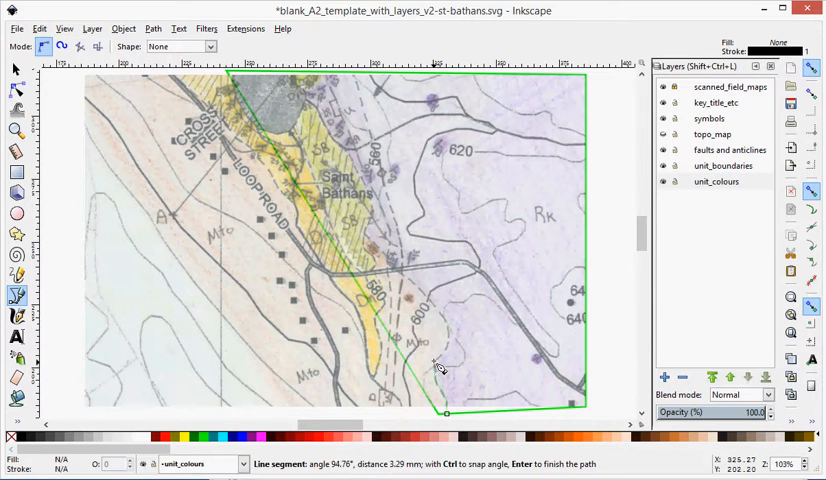
{"action": "mouse_move", "coordinate": [452, 350]}
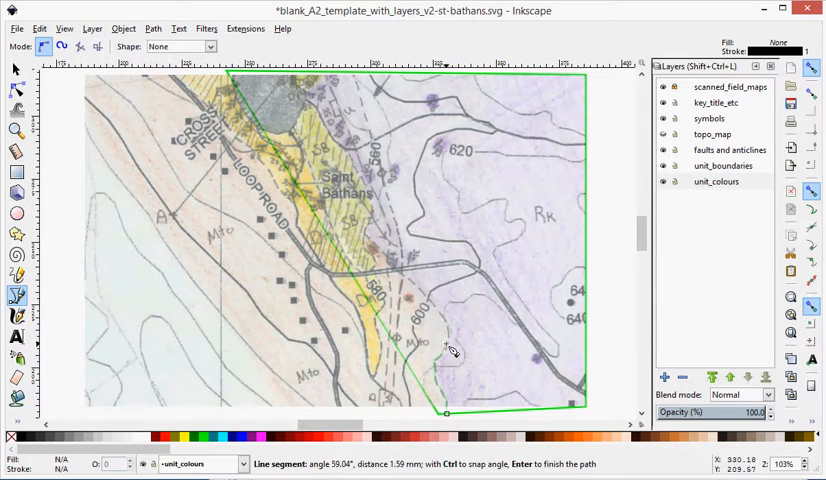
{"action": "mouse_move", "coordinate": [440, 312]}
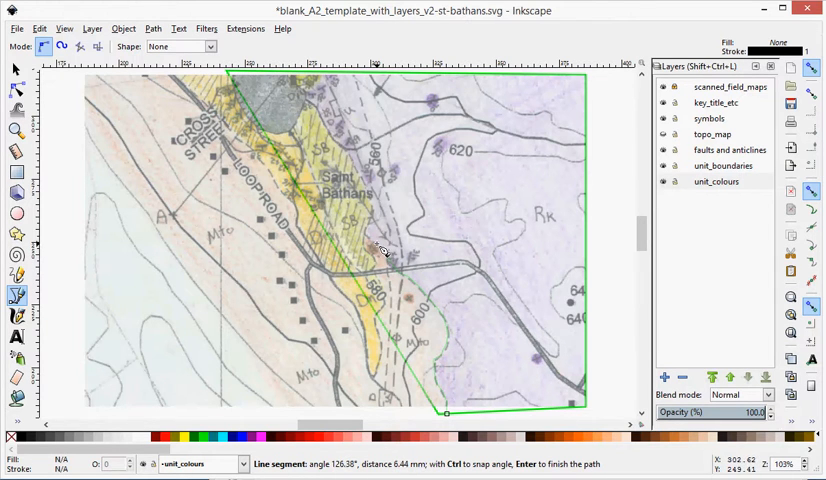
{"action": "mouse_move", "coordinate": [374, 188]}
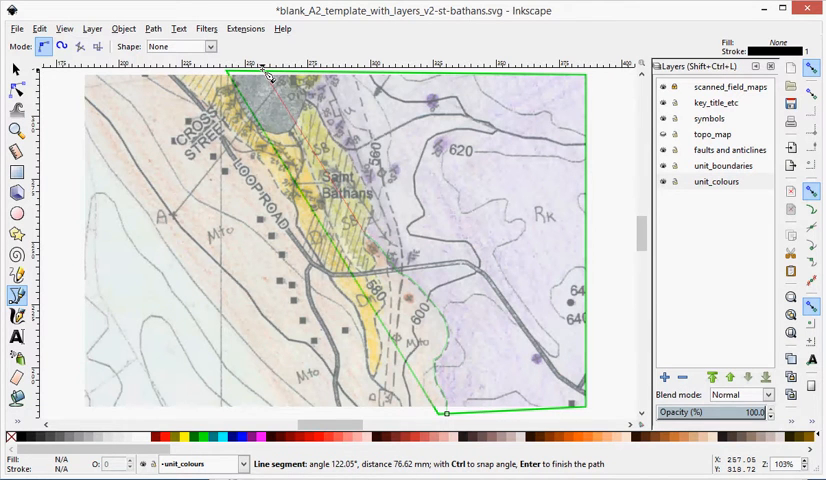
Step: Add the last corner of the purple unit boundary and close the outline at its start node
{"action": "left_click", "coordinate": [88, 80]}
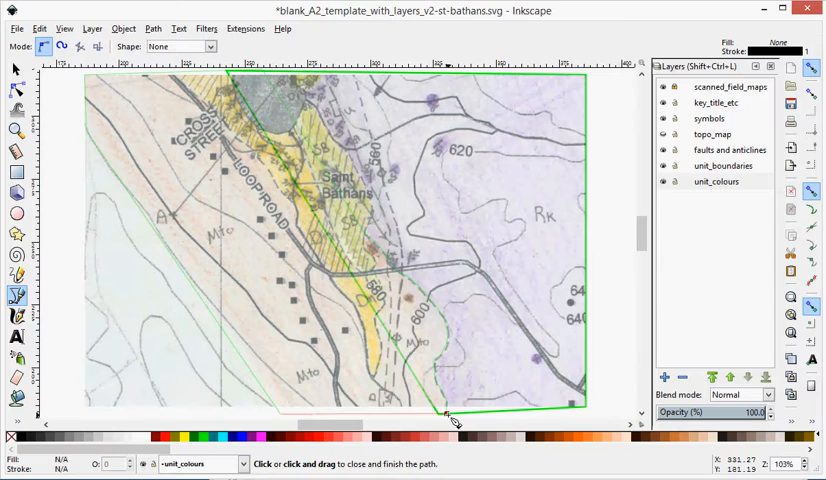
{"action": "left_click", "coordinate": [446, 420]}
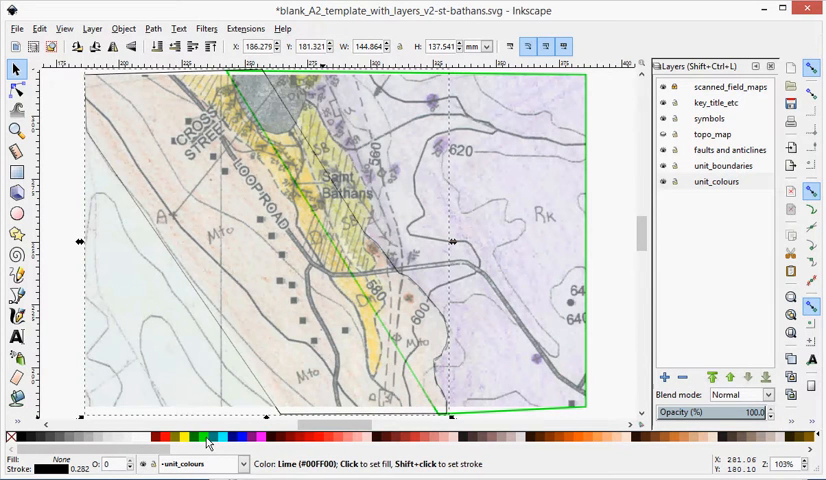
Step: Make the second outline's stroke lime green and widen it to match the first
{"action": "left_click", "coordinate": [208, 436]}
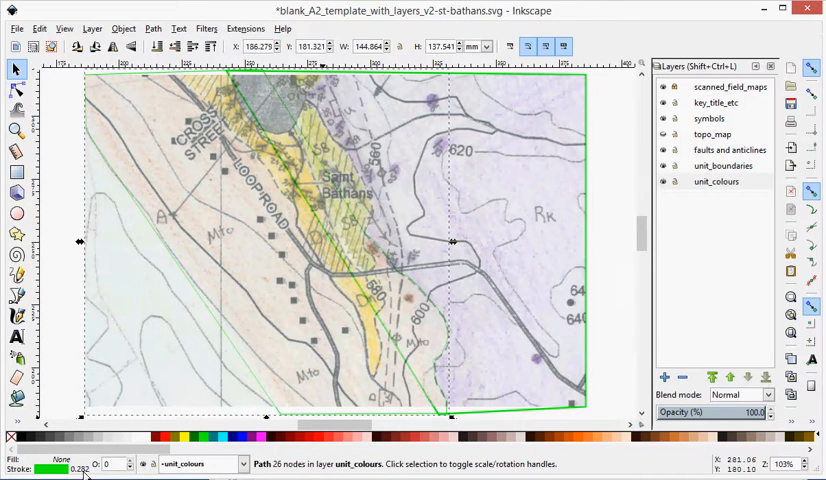
{"action": "key", "text": "ctrl+shift+f"}
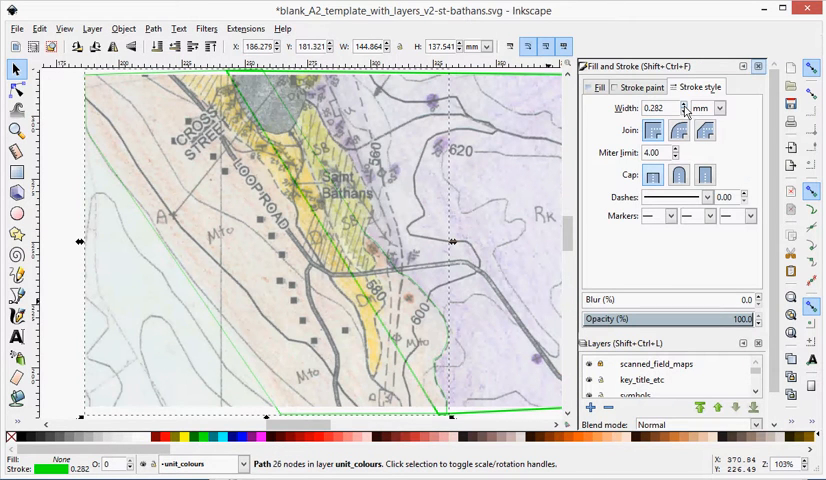
{"action": "left_click", "coordinate": [696, 104]}
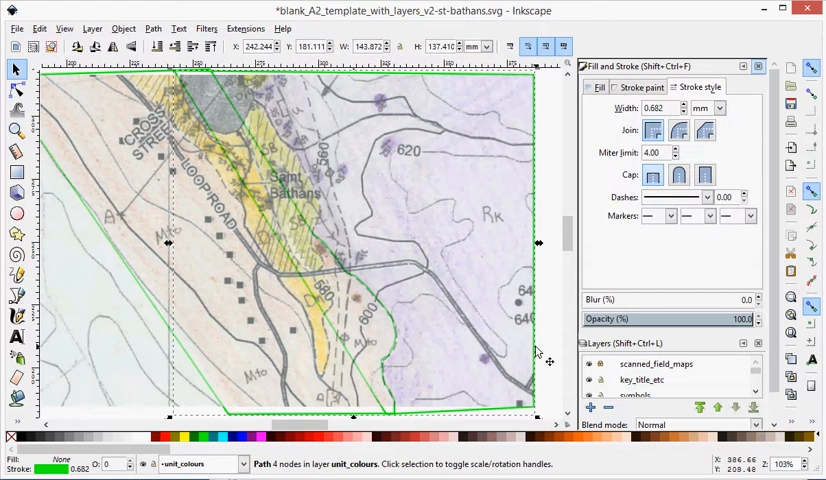
{"action": "mouse_move", "coordinate": [444, 250]}
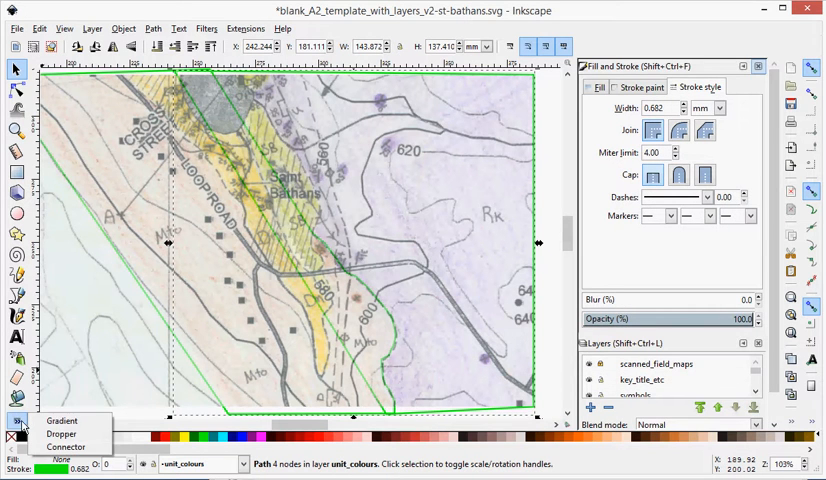
Step: Sample the purple from the scanned map and apply it as the polygon's flat fill
{"action": "left_click", "coordinate": [64, 436]}
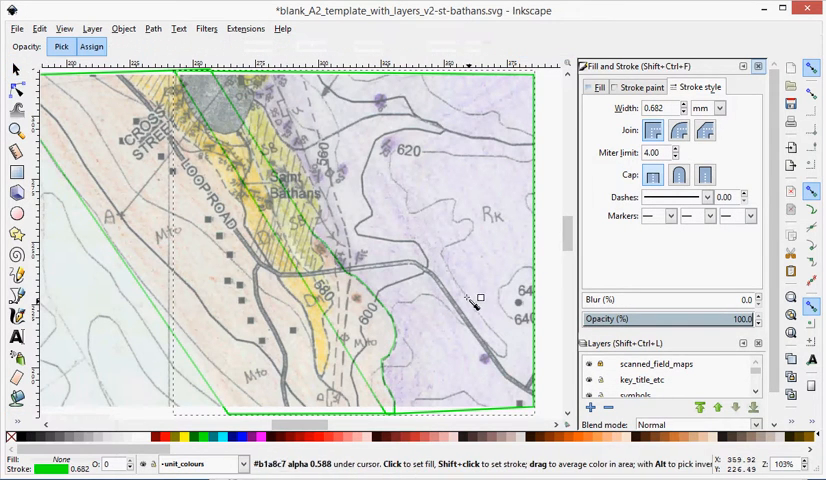
{"action": "mouse_move", "coordinate": [396, 148]}
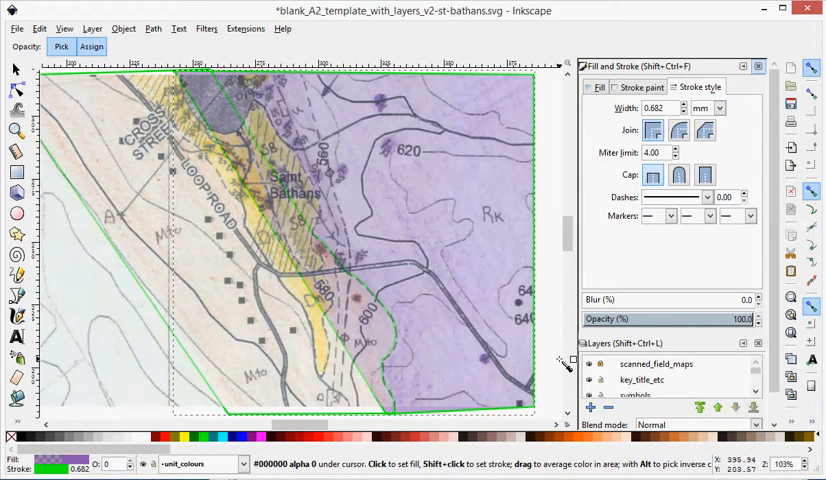
{"action": "mouse_move", "coordinate": [352, 176]}
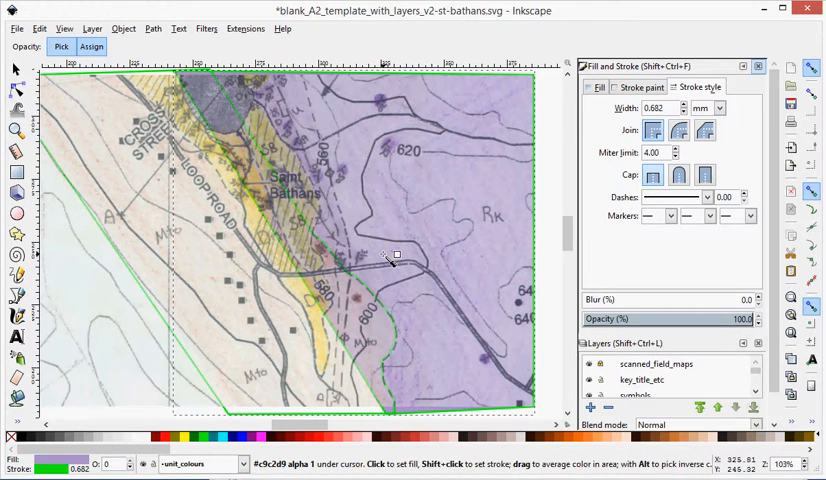
{"action": "mouse_move", "coordinate": [360, 172]}
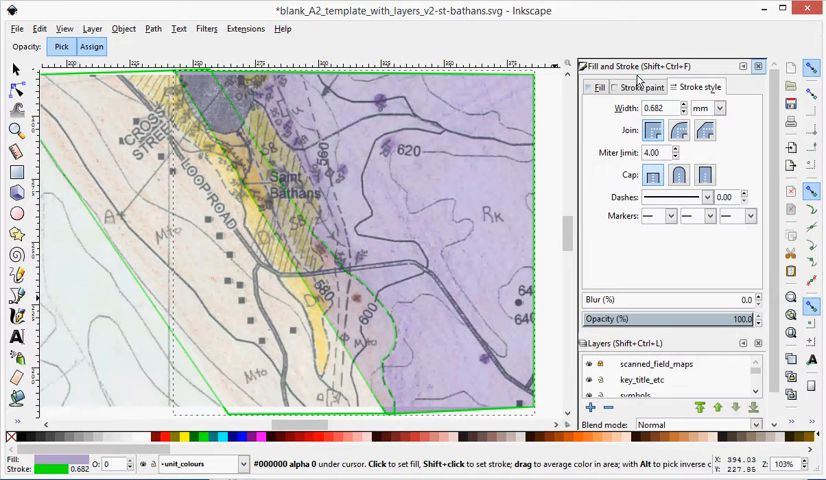
{"action": "left_click", "coordinate": [600, 86]}
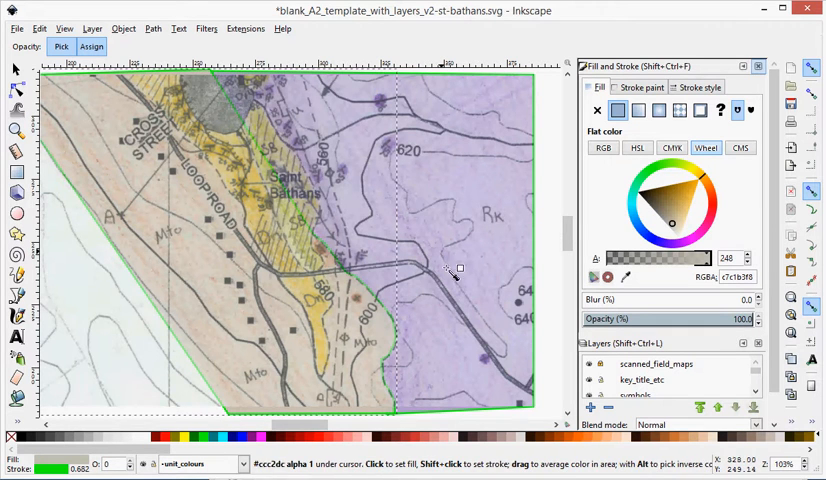
{"action": "mouse_move", "coordinate": [412, 320]}
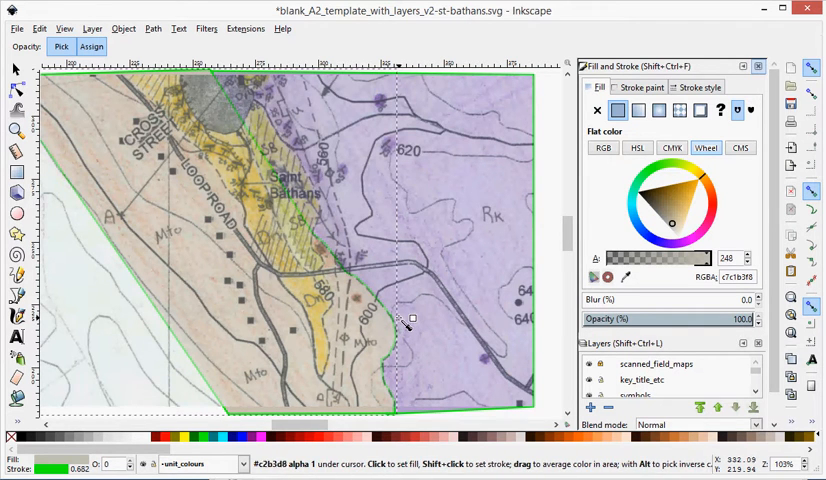
{"action": "mouse_move", "coordinate": [56, 354]}
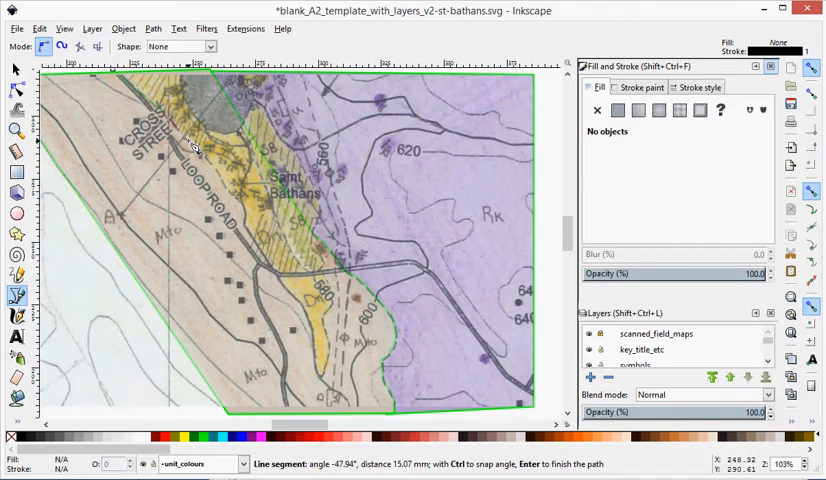
{"action": "mouse_move", "coordinate": [228, 190]}
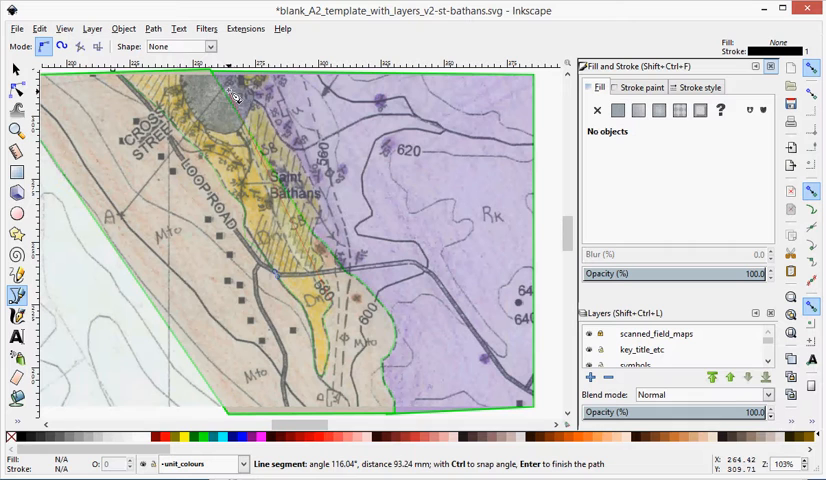
Step: Add another corner node along the yellow unit's boundary with the Bezier tool
{"action": "left_click", "coordinate": [114, 82]}
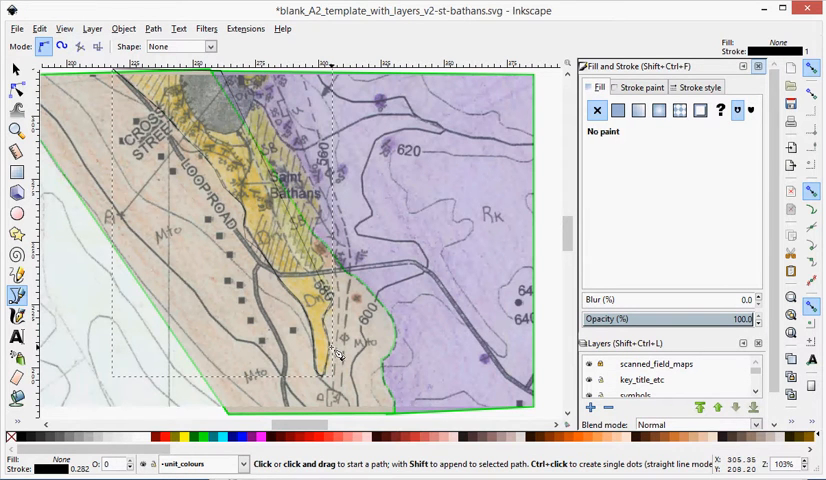
Step: Copy the yellow unit colour onto the new polygon with the Dropper, then return to the Bezier tool
{"action": "left_click", "coordinate": [16, 256]}
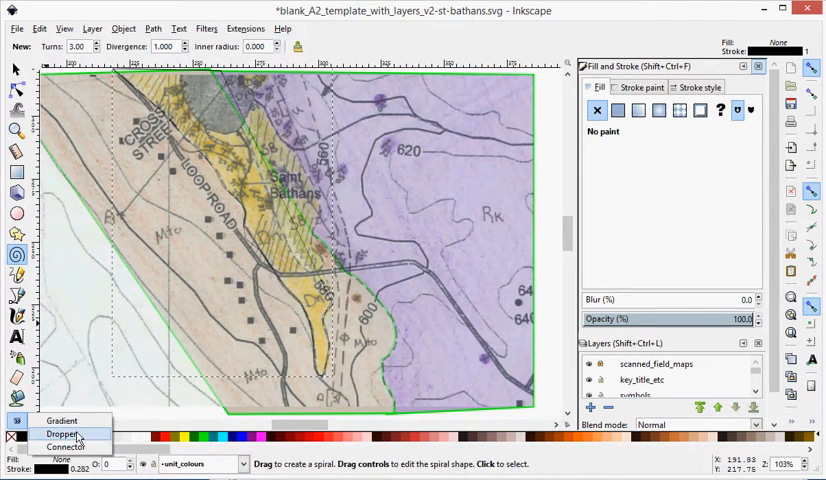
{"action": "left_click", "coordinate": [62, 428]}
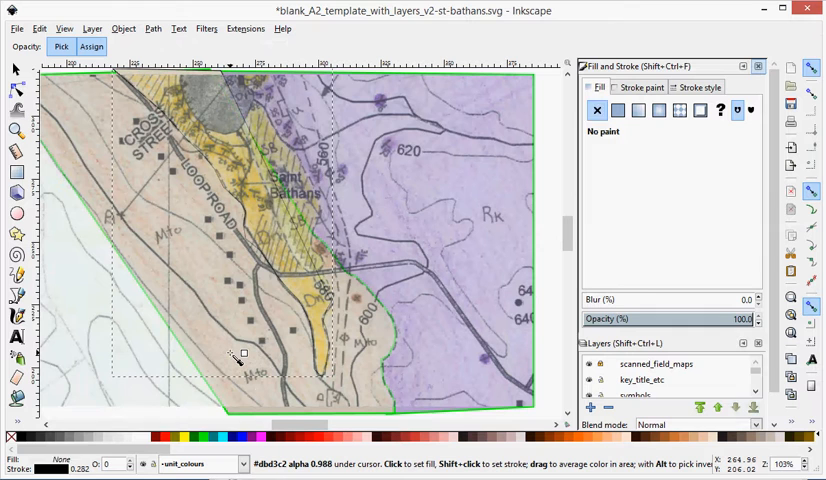
{"action": "left_click", "coordinate": [620, 110]}
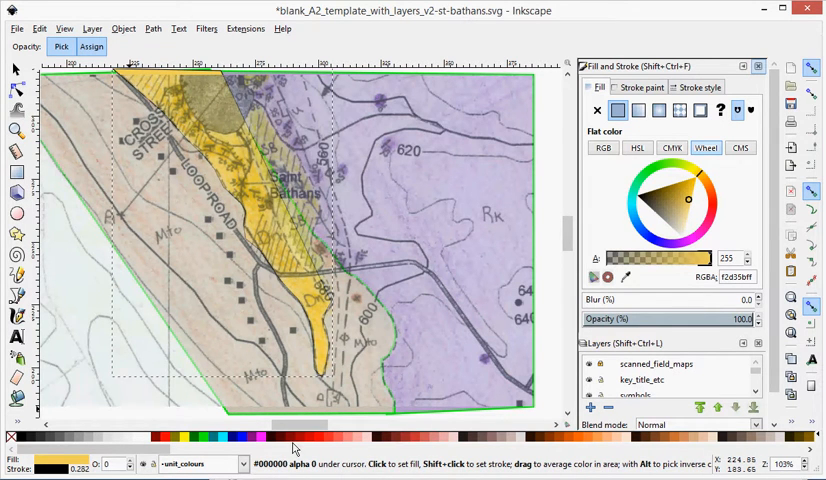
{"action": "mouse_move", "coordinate": [202, 440]}
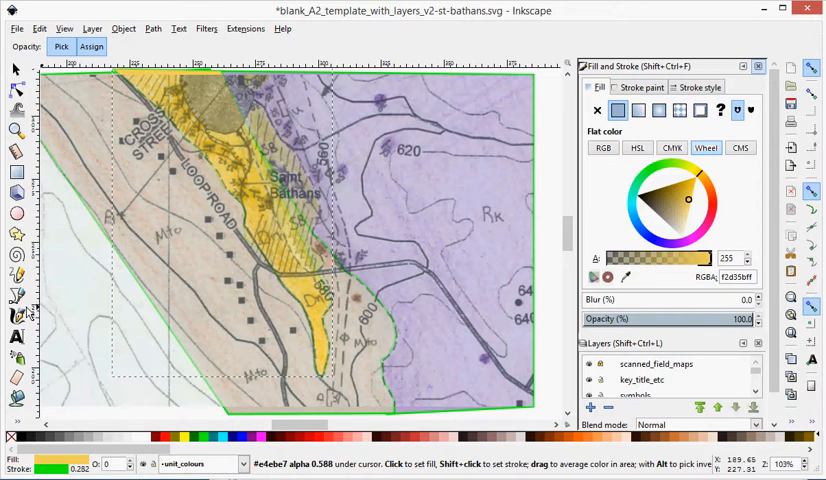
{"action": "left_click", "coordinate": [16, 296]}
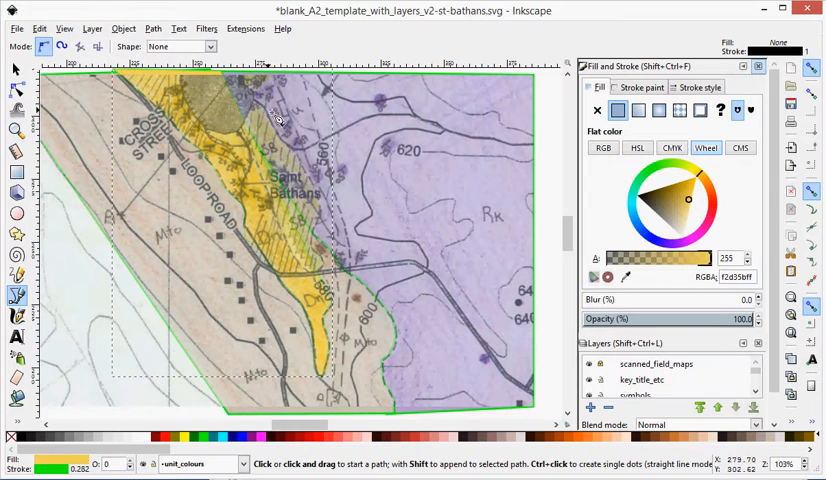
{"action": "mouse_move", "coordinate": [248, 82]}
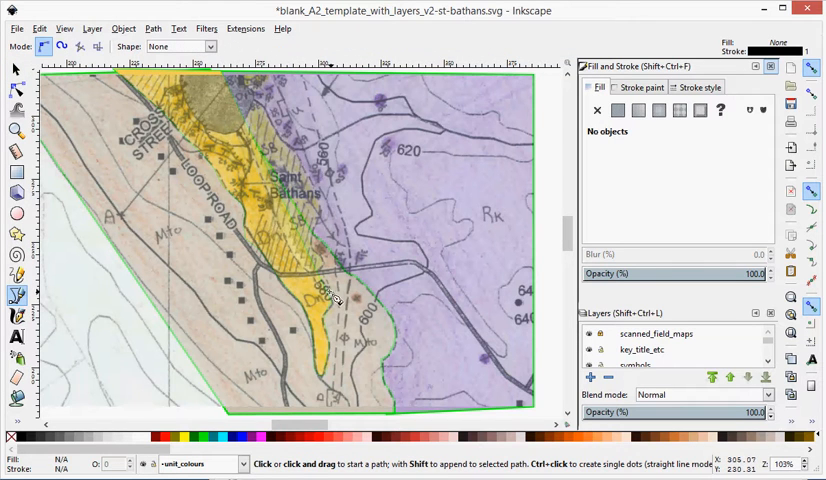
Step: Finish the fourth unit outline with a corner and a curved segment, then select it
{"action": "left_click", "coordinate": [328, 288]}
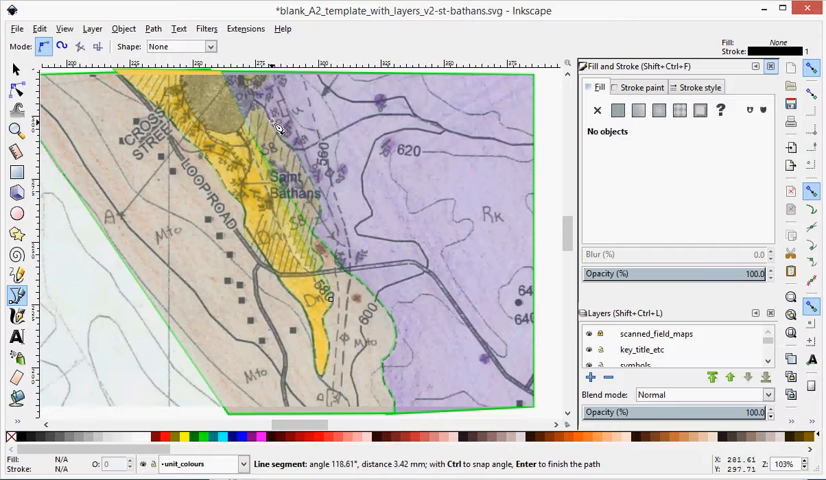
{"action": "mouse_move", "coordinate": [260, 108]}
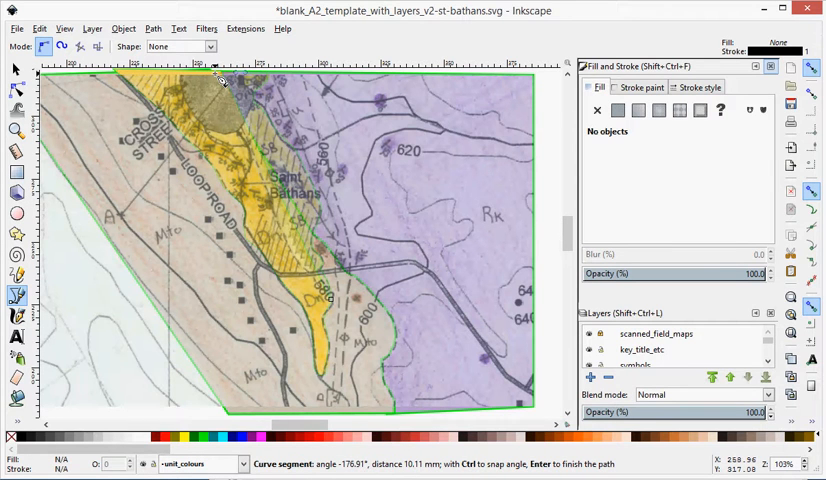
{"action": "left_click", "coordinate": [268, 180]}
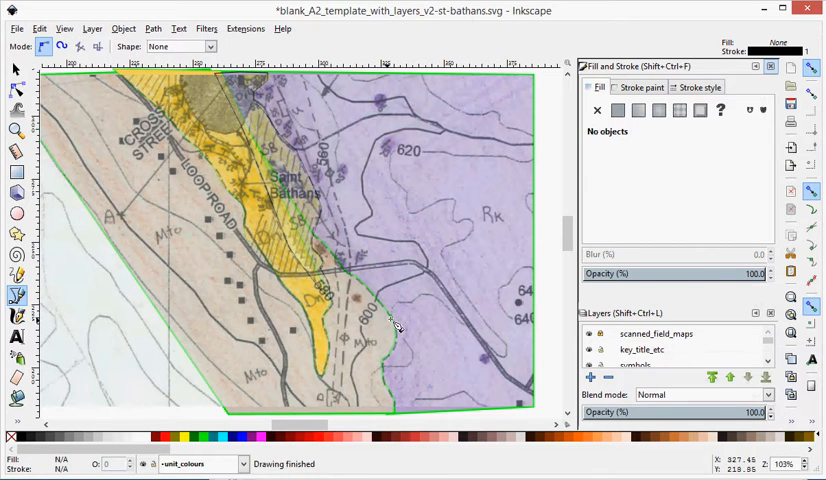
{"action": "left_click", "coordinate": [320, 224]}
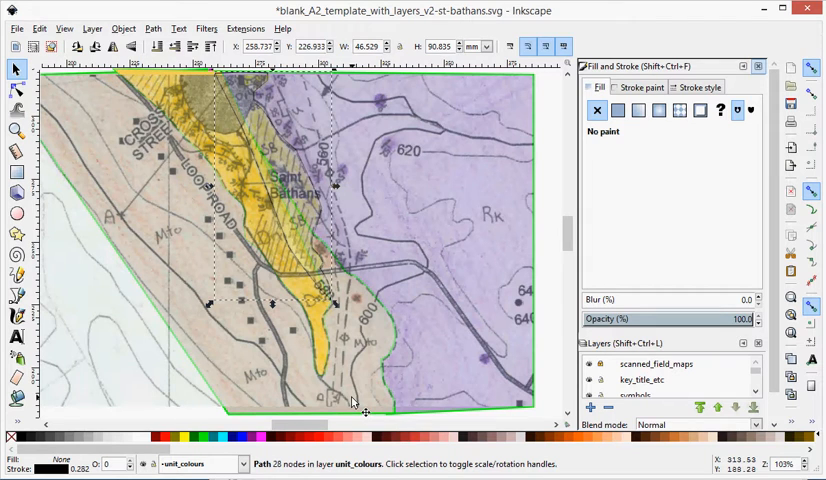
Step: Fill the fourth polygon with the yellow unit colour using the Dropper
{"action": "left_click", "coordinate": [14, 256]}
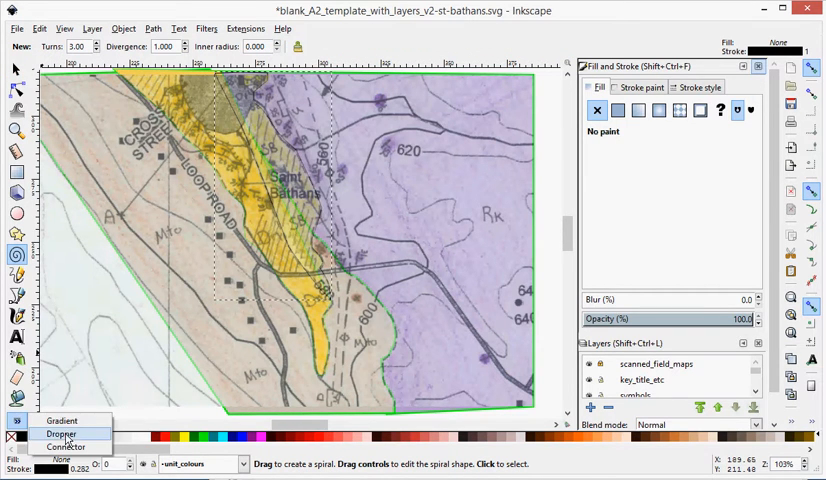
{"action": "left_click", "coordinate": [64, 436]}
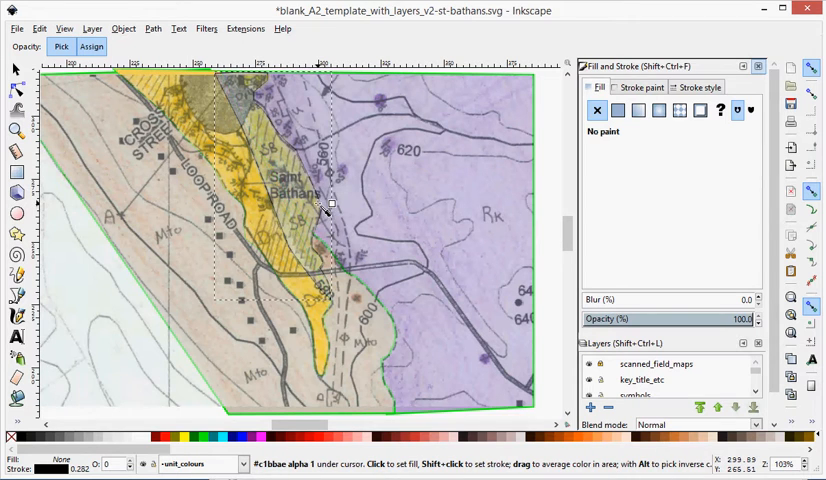
{"action": "left_click", "coordinate": [618, 110]}
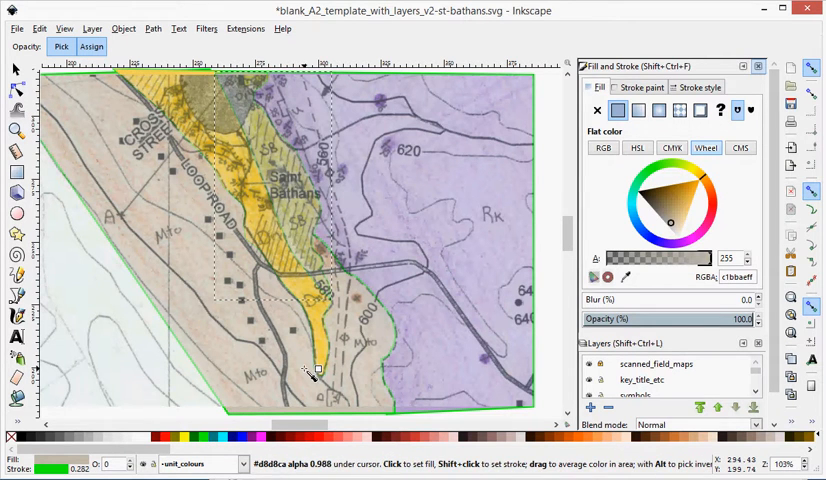
{"action": "mouse_move", "coordinate": [290, 316]}
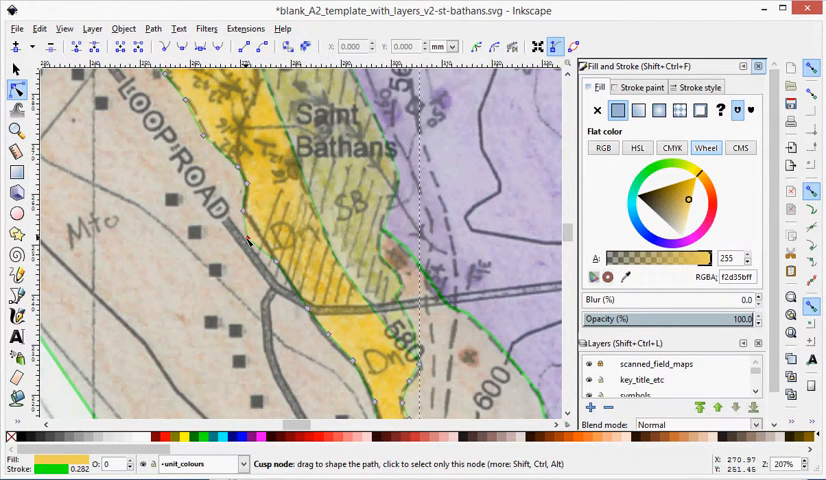
{"action": "mouse_move", "coordinate": [260, 260]}
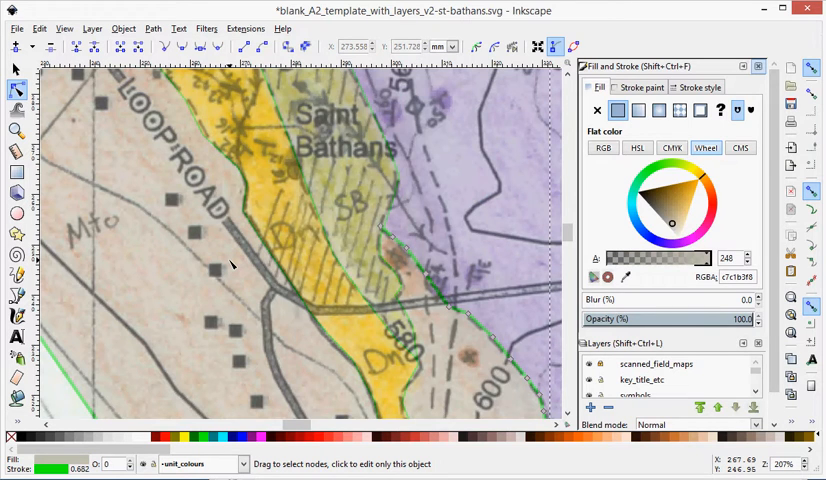
Step: Zoom back out to view the whole map after reshaping the yellow polygon's edge
{"action": "scroll", "scroll_direction": "down", "scroll_amount": 3}
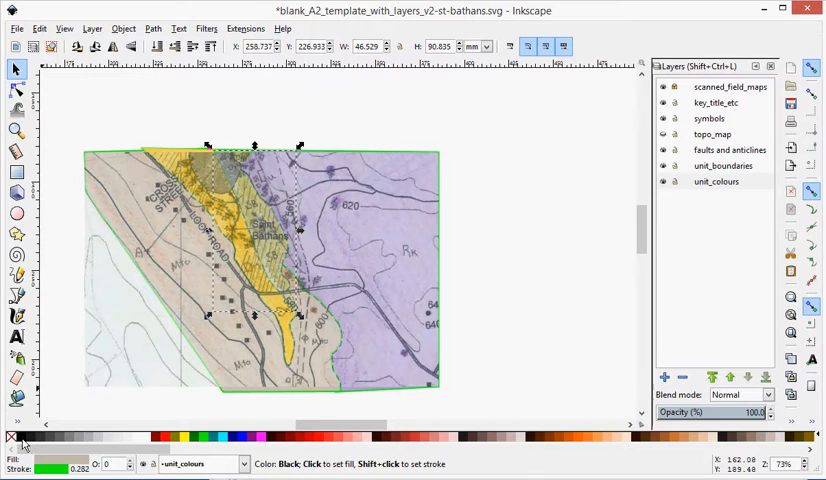
Step: Sample and fine-tune the yellow unit polygon's fill with the Dropper, then restore the Layers list
{"action": "left_click", "coordinate": [16, 448]}
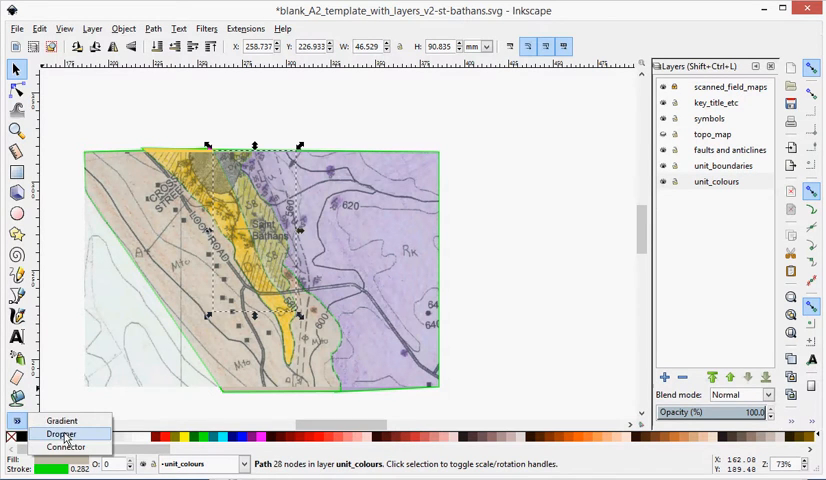
{"action": "left_click", "coordinate": [56, 436]}
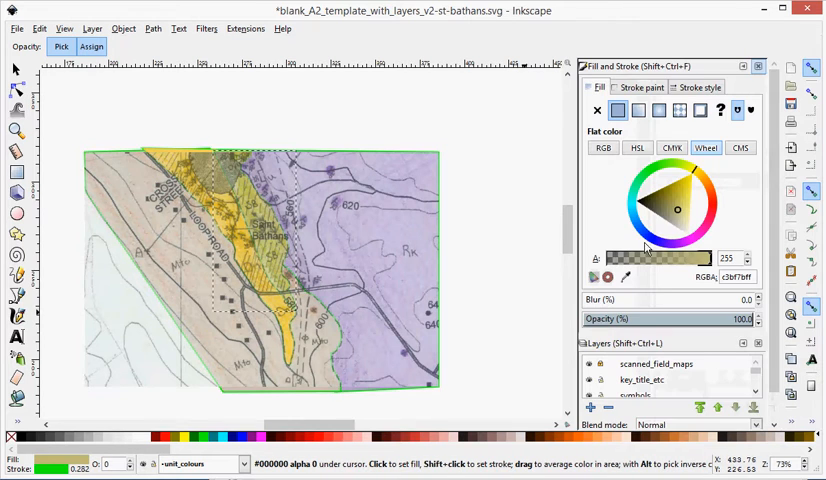
{"action": "left_click", "coordinate": [690, 188]}
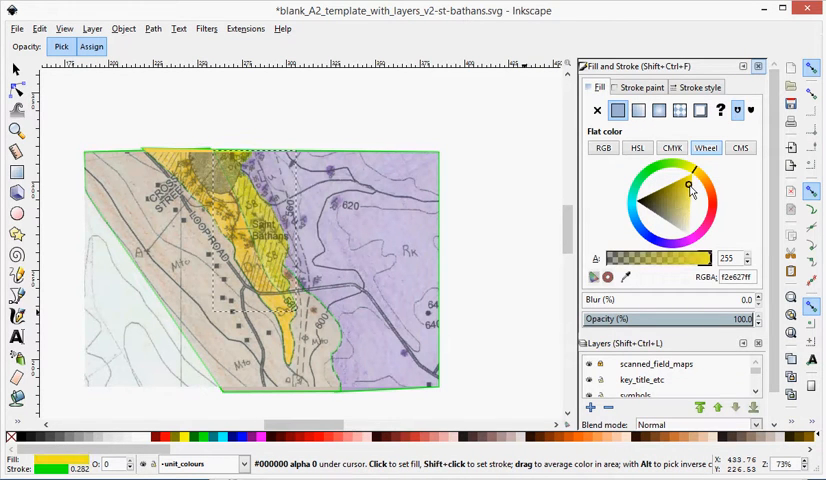
{"action": "left_click", "coordinate": [684, 204]}
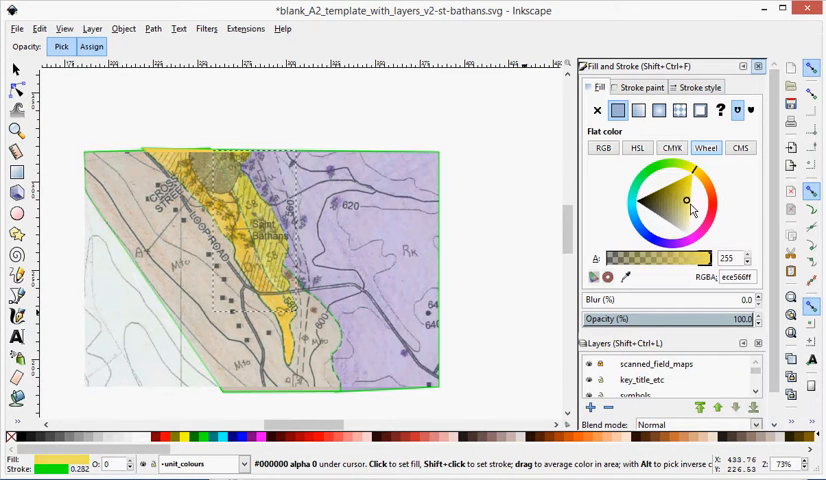
{"action": "left_click", "coordinate": [688, 204]}
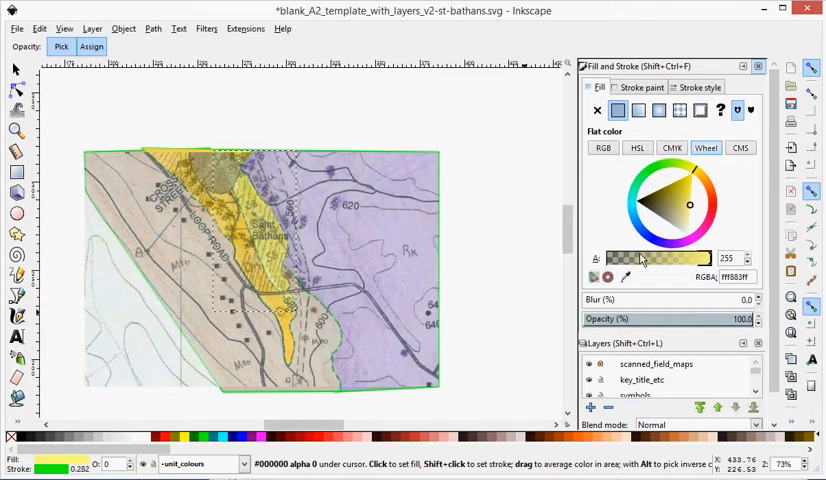
{"action": "mouse_move", "coordinate": [704, 258]}
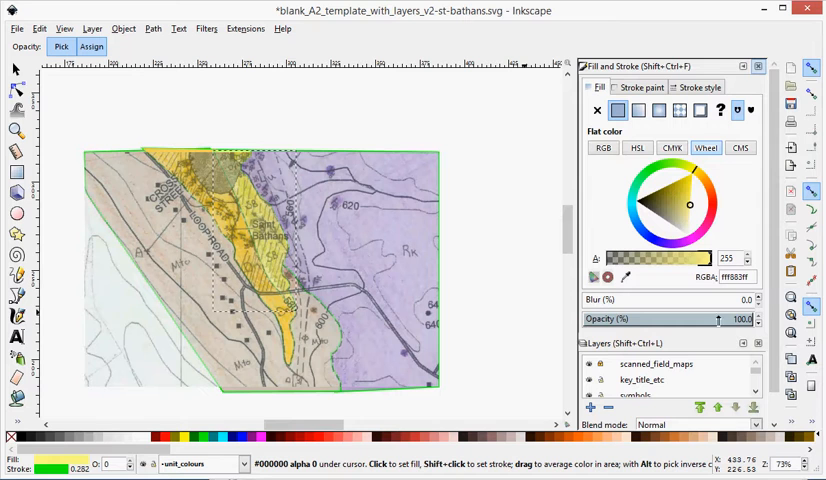
{"action": "mouse_move", "coordinate": [492, 224]}
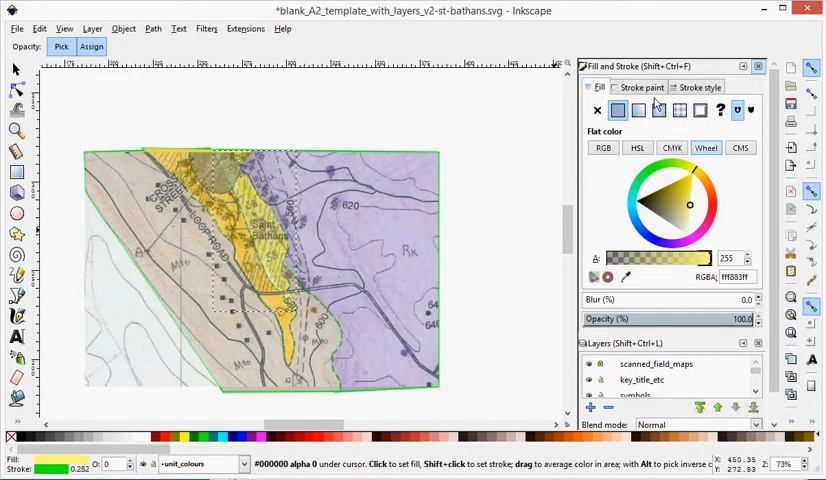
{"action": "left_click", "coordinate": [764, 60]}
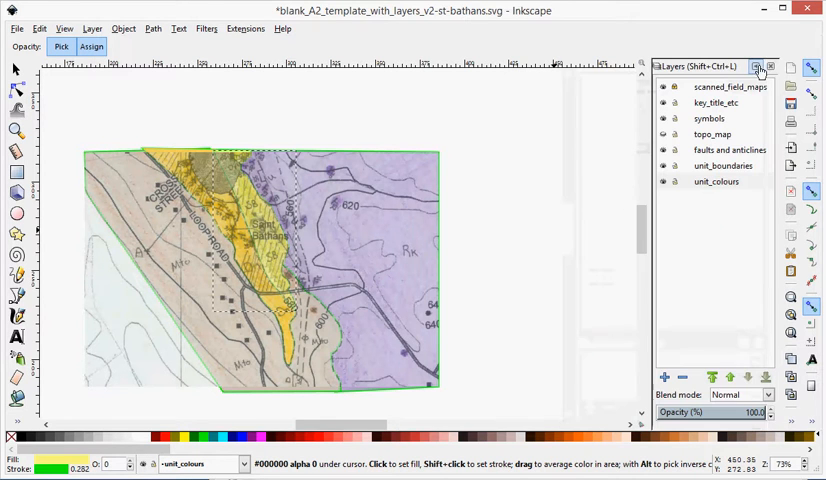